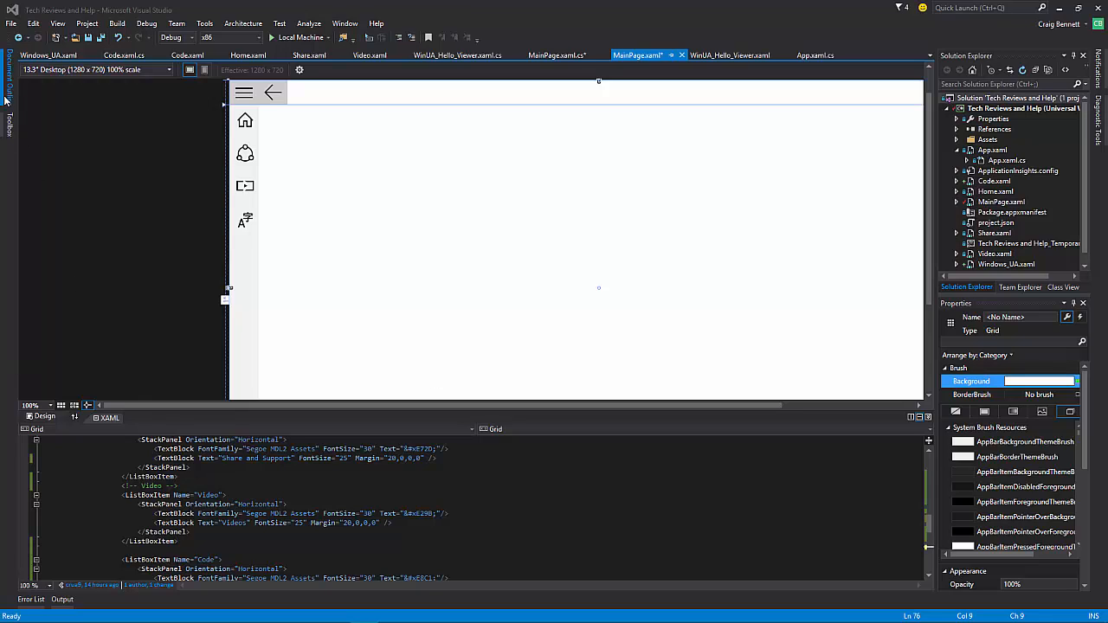
# Add a WebView to MainPage.xaml and stretch it across most of the content area
pyautogui.click(7, 78)
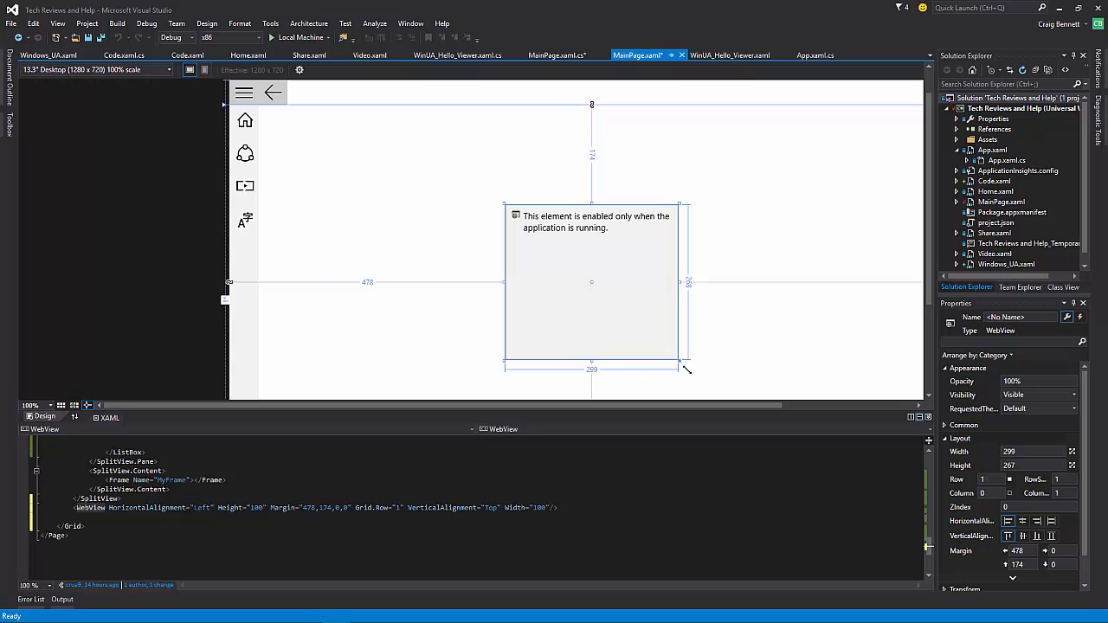
pyautogui.moveTo(685, 367); pyautogui.dragTo(724, 381)
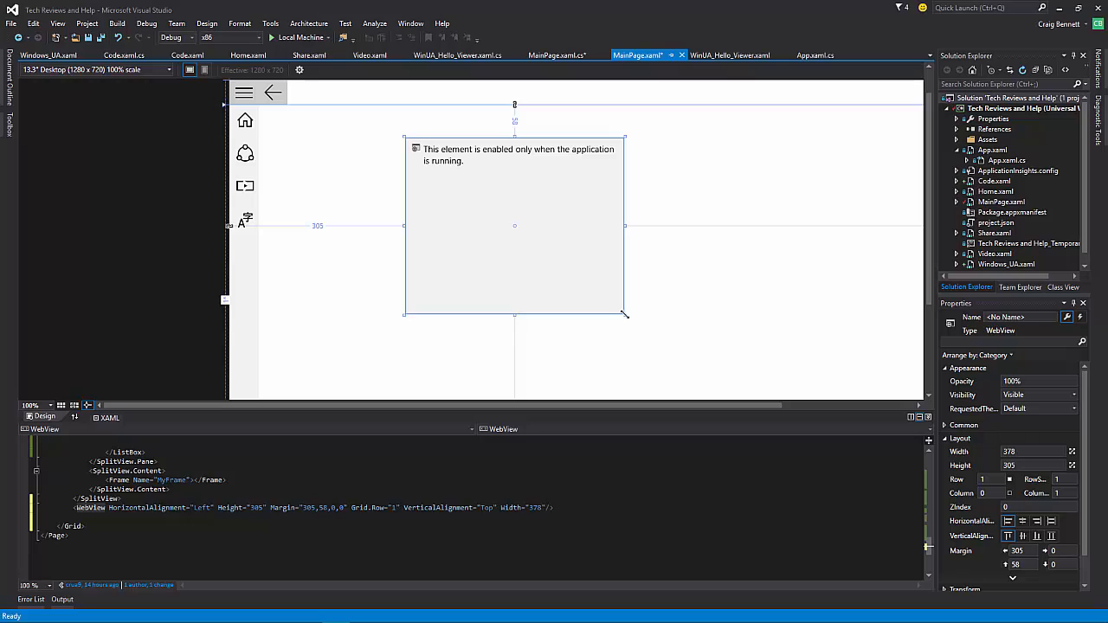
pyautogui.moveTo(625, 315); pyautogui.dragTo(762, 389)
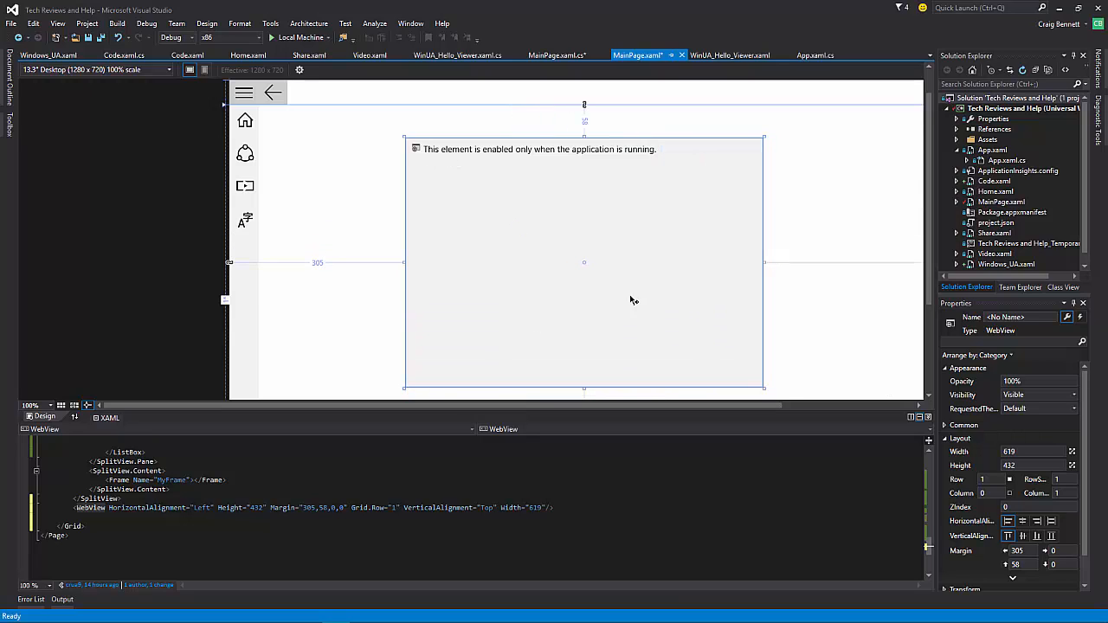
pyautogui.moveTo(637, 253)
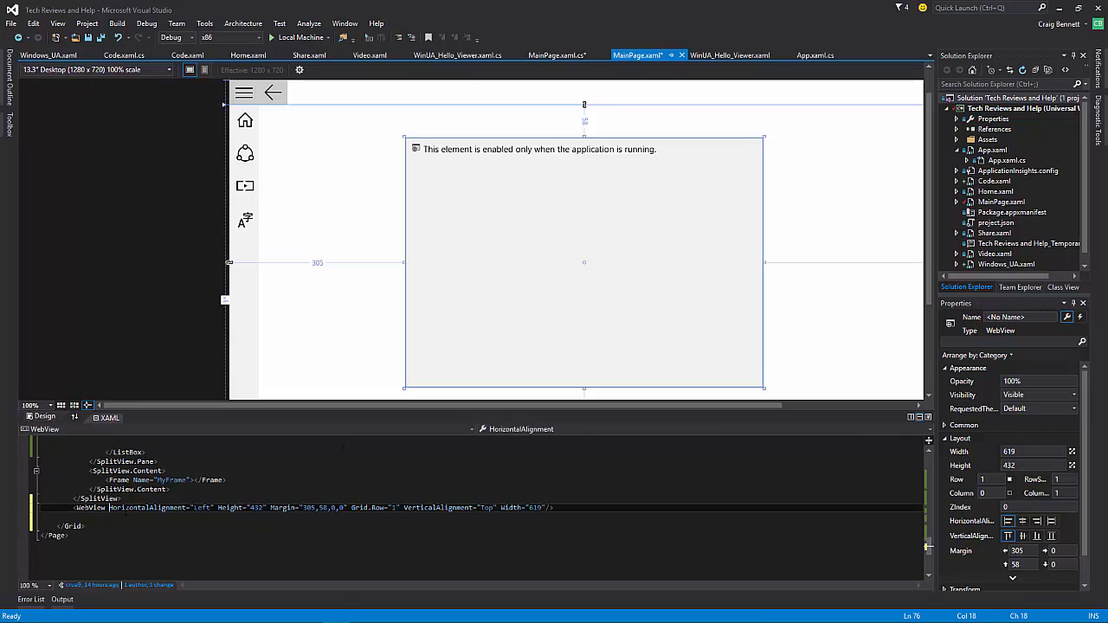
pyautogui.moveTo(147, 509)
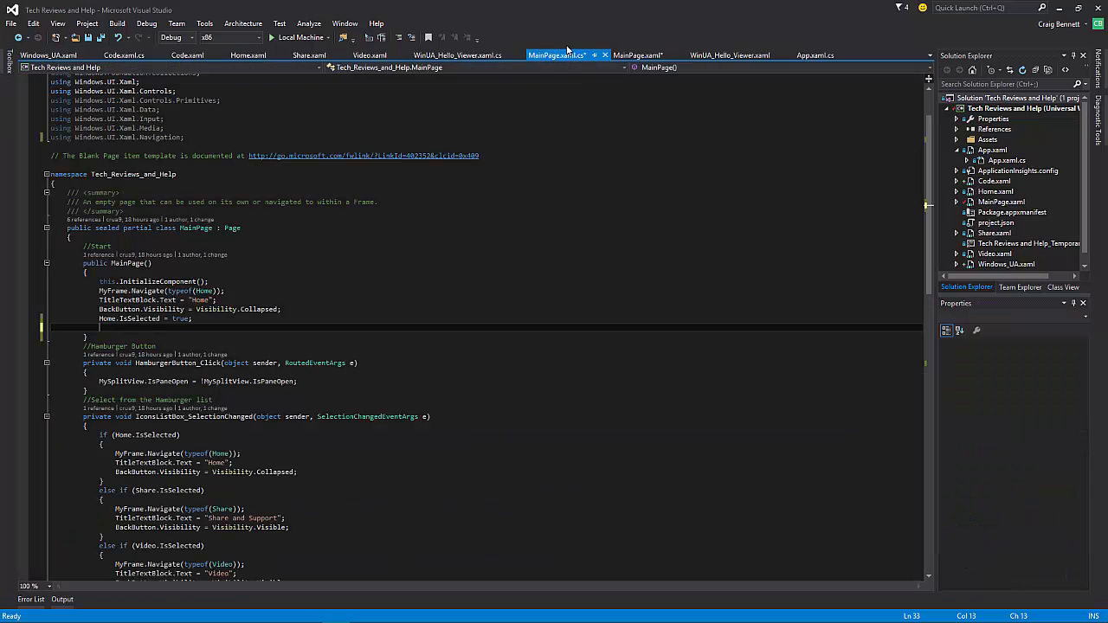
pyautogui.moveTo(561, 72)
pyautogui.write('//')
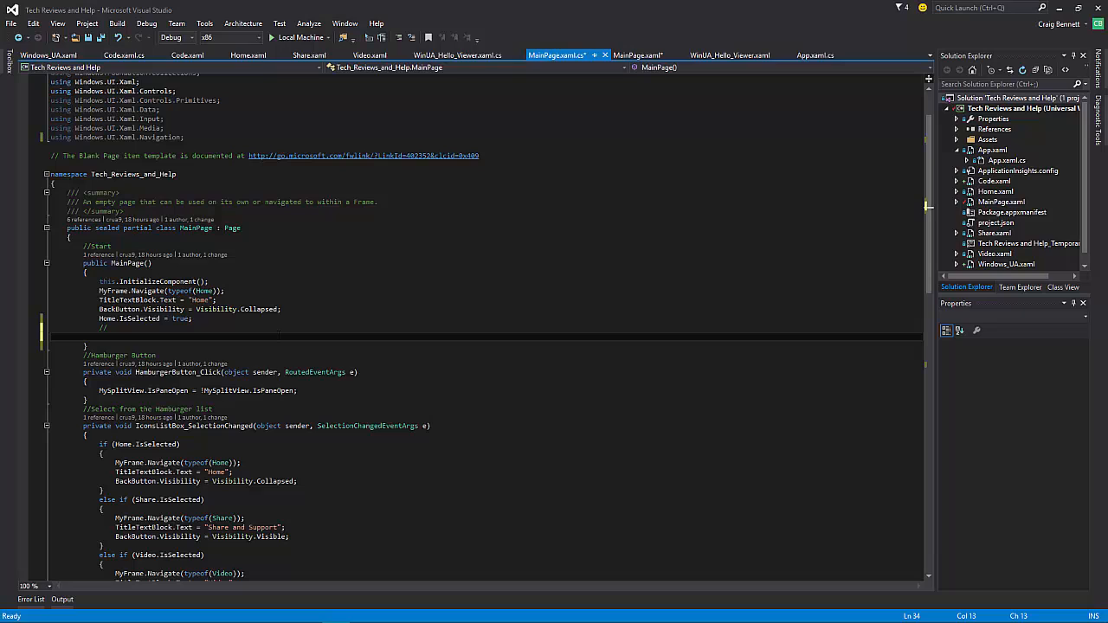
pyautogui.write('uri')
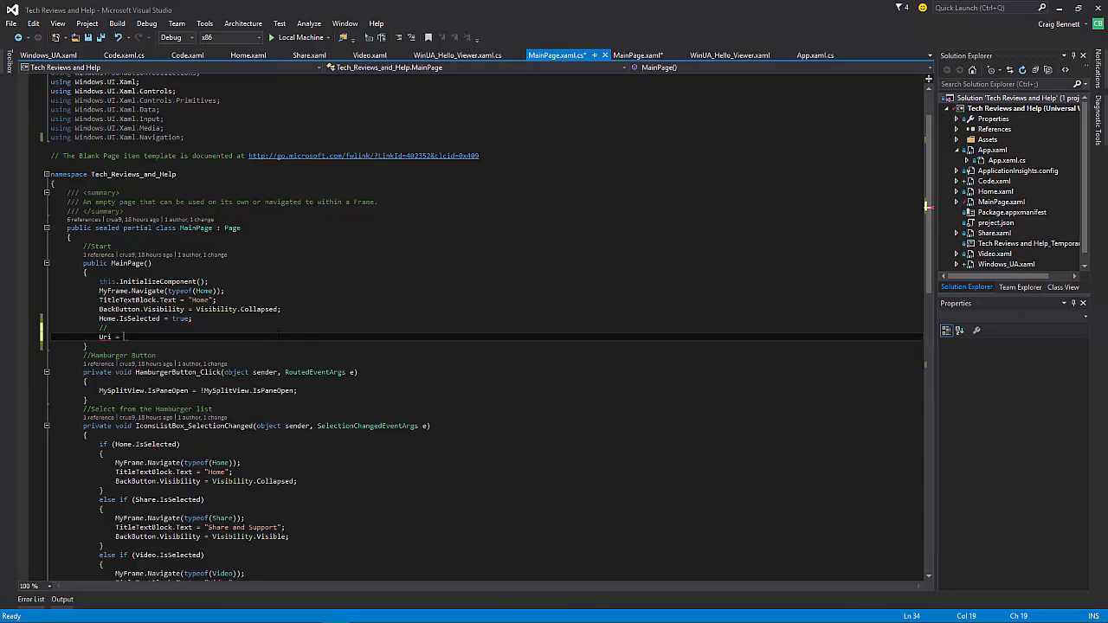
pyautogui.write('new uri')
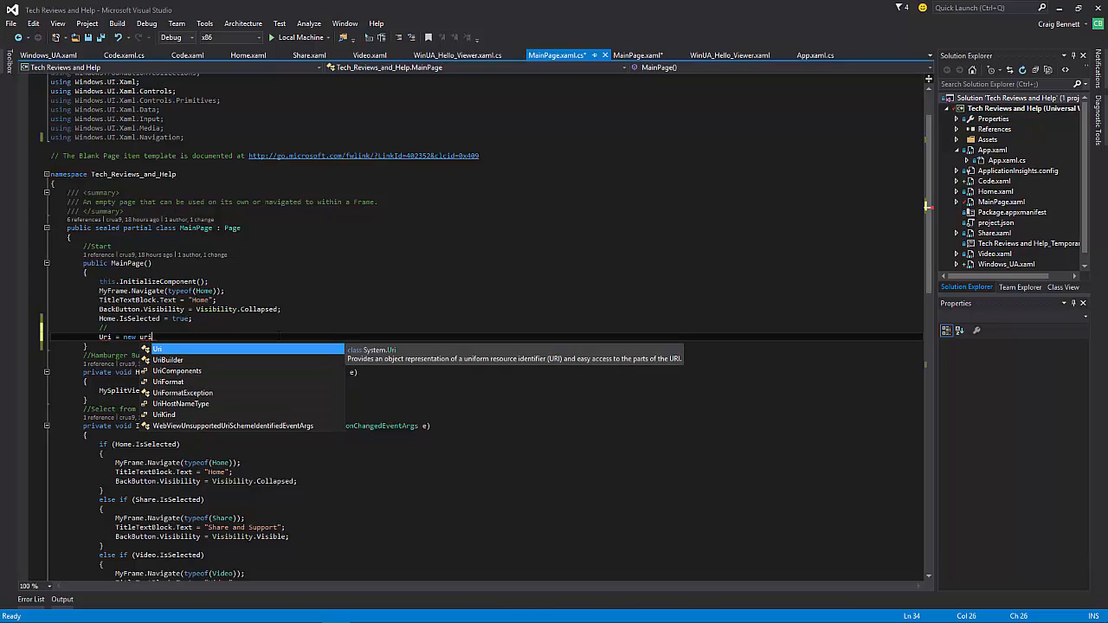
pyautogui.press('Escape')
pyautogui.write(' u')
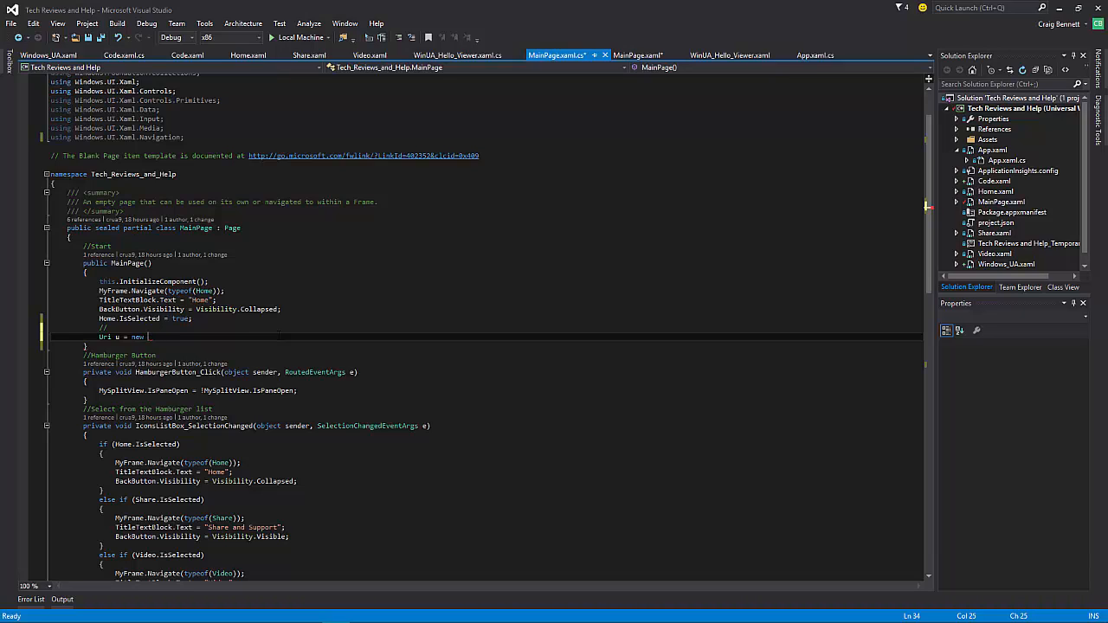
pyautogui.write('Uri')
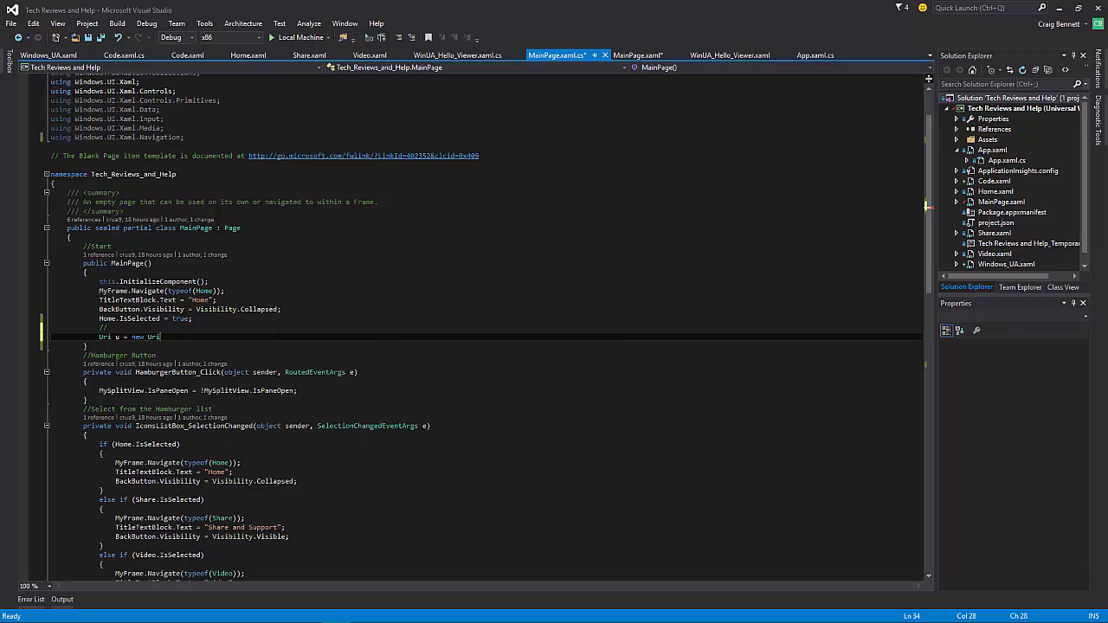
pyautogui.write('(')
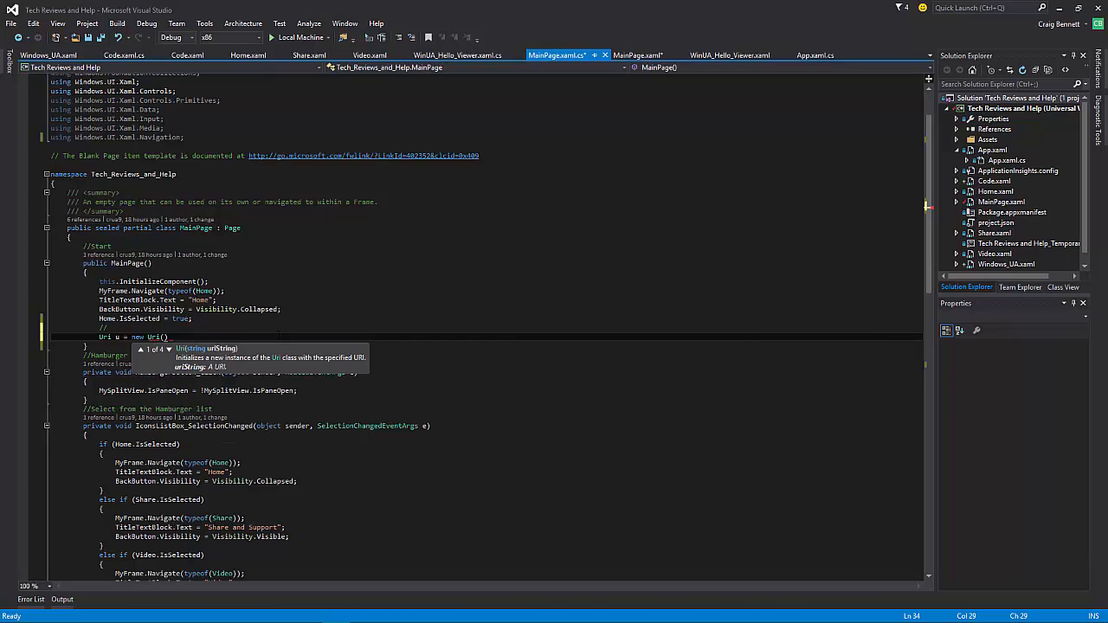
pyautogui.write('""')
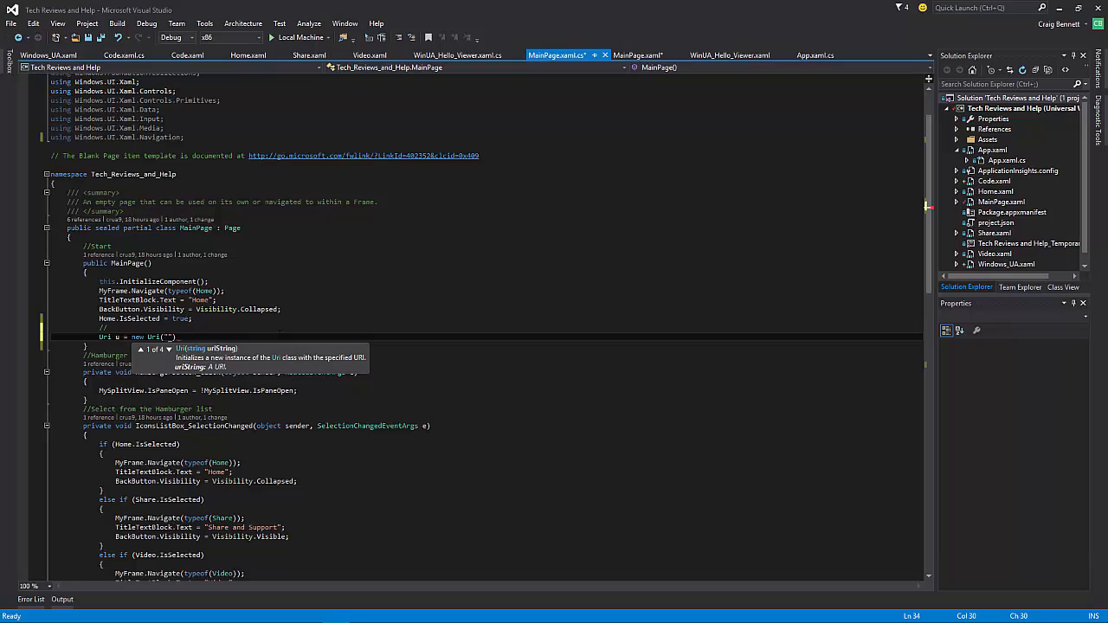
pyautogui.write('https://www.youtube.com/watch?v=0LE5oA2anA4')
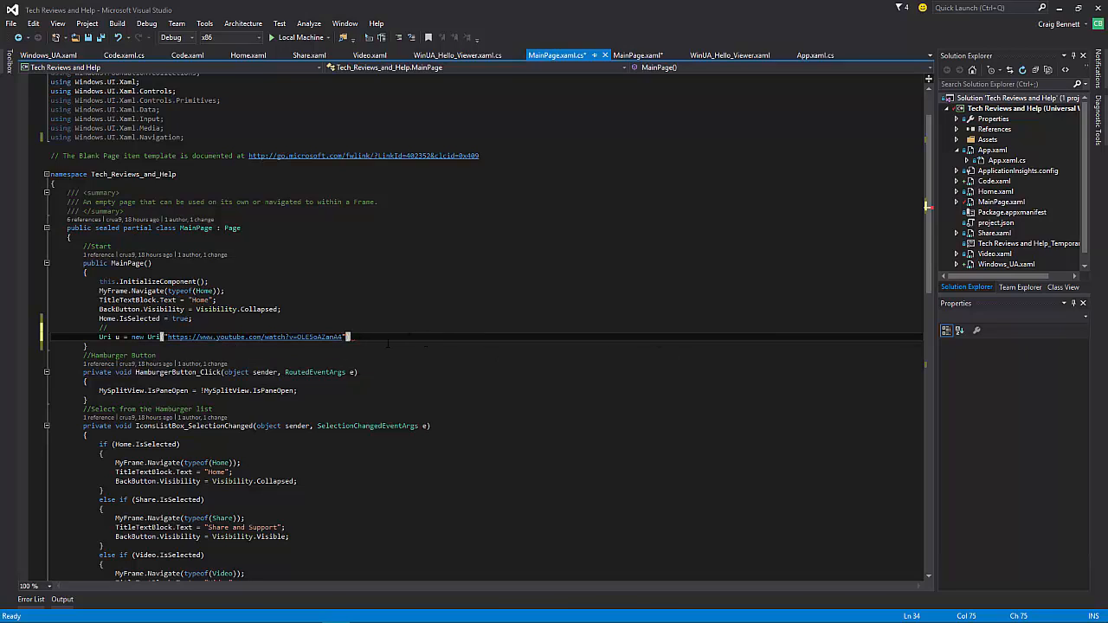
pyautogui.write(';')
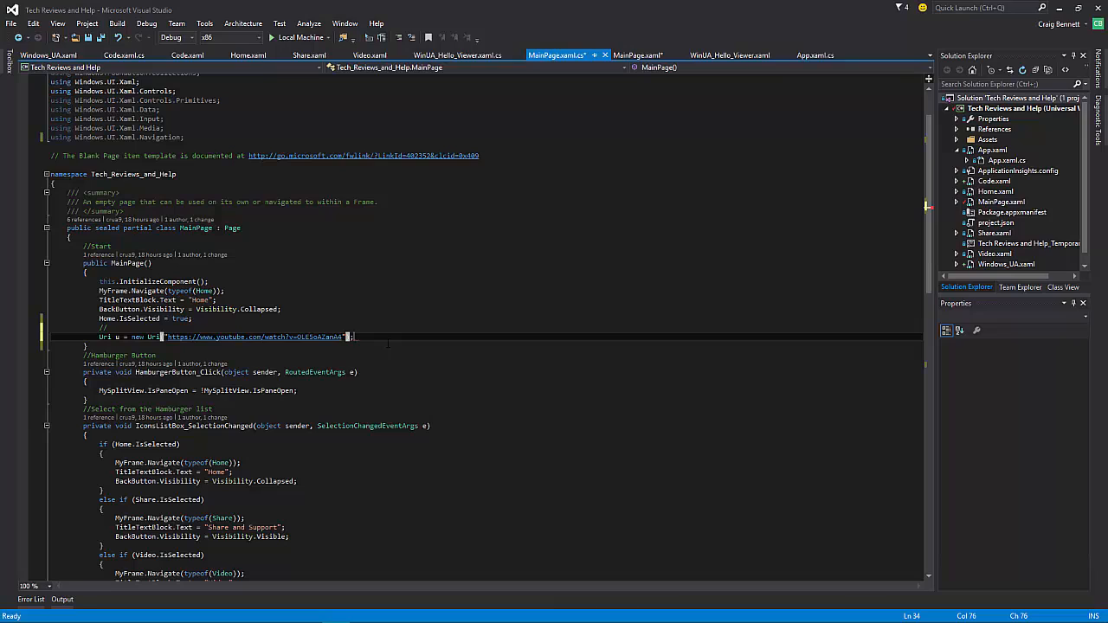
pyautogui.press('enter')
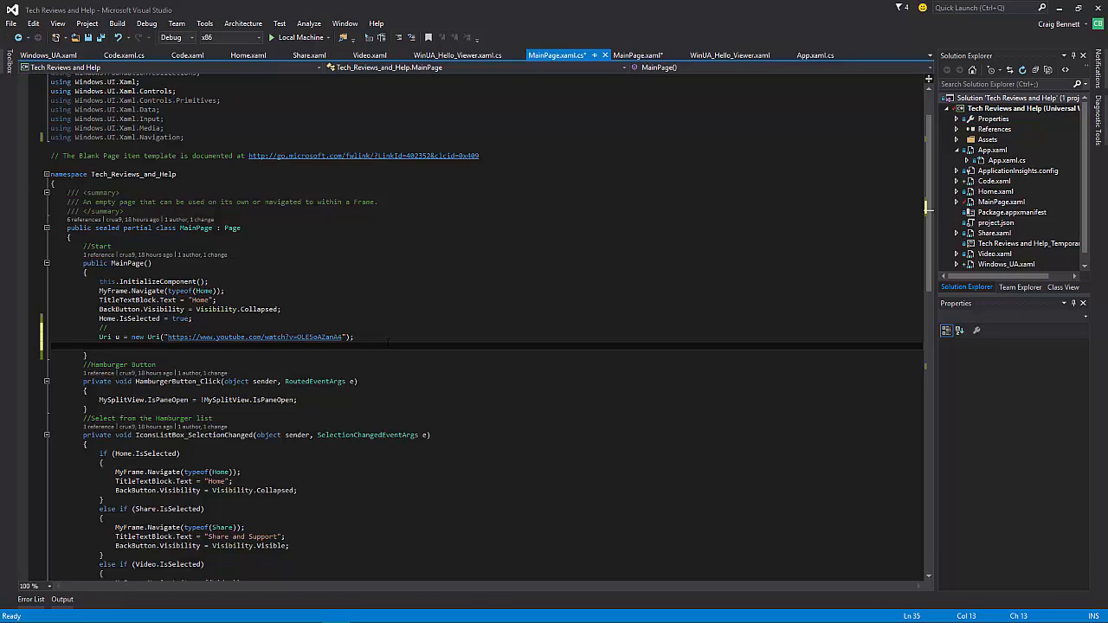
# Write VideoView.Navigate(s) on the next constructor line so the web view loads the address
pyautogui.write('my.')
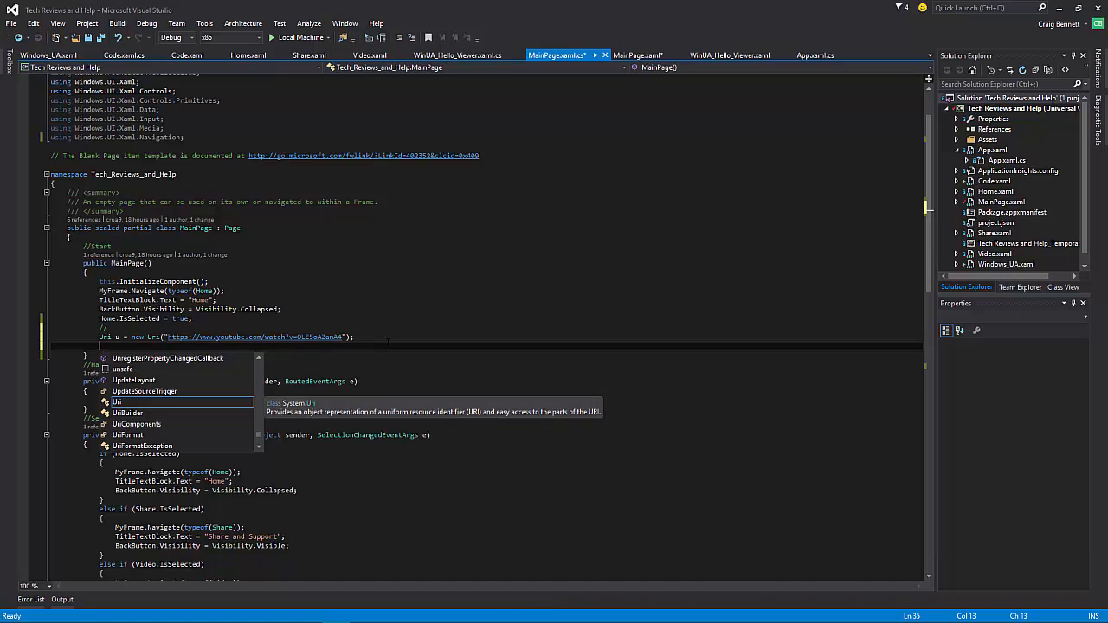
pyautogui.moveTo(513, 7)
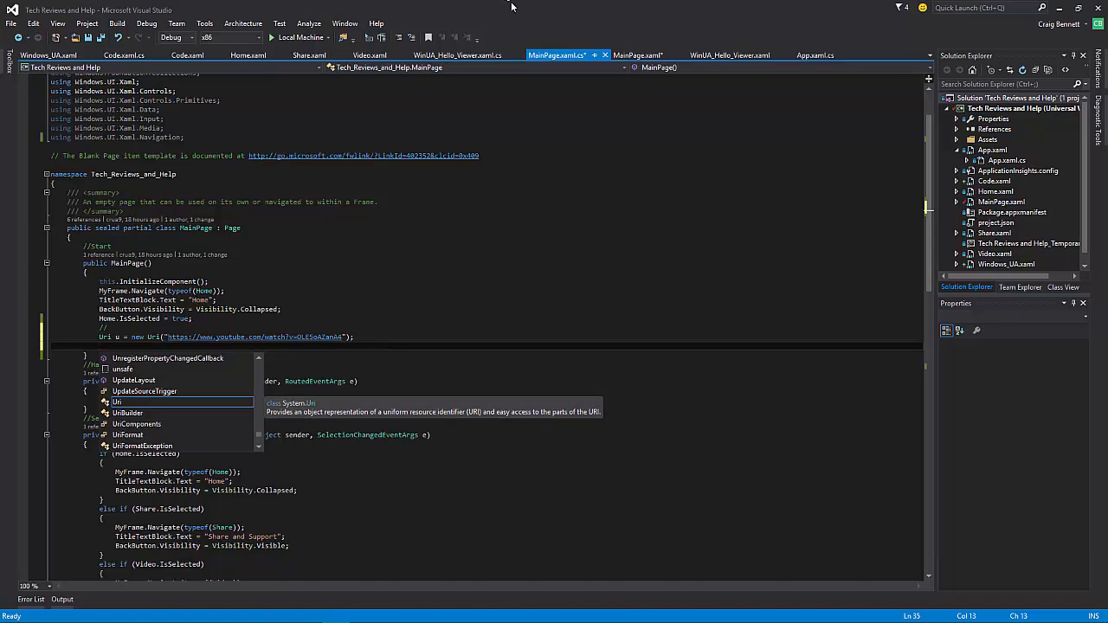
pyautogui.click(637, 54)
pyautogui.write('v')
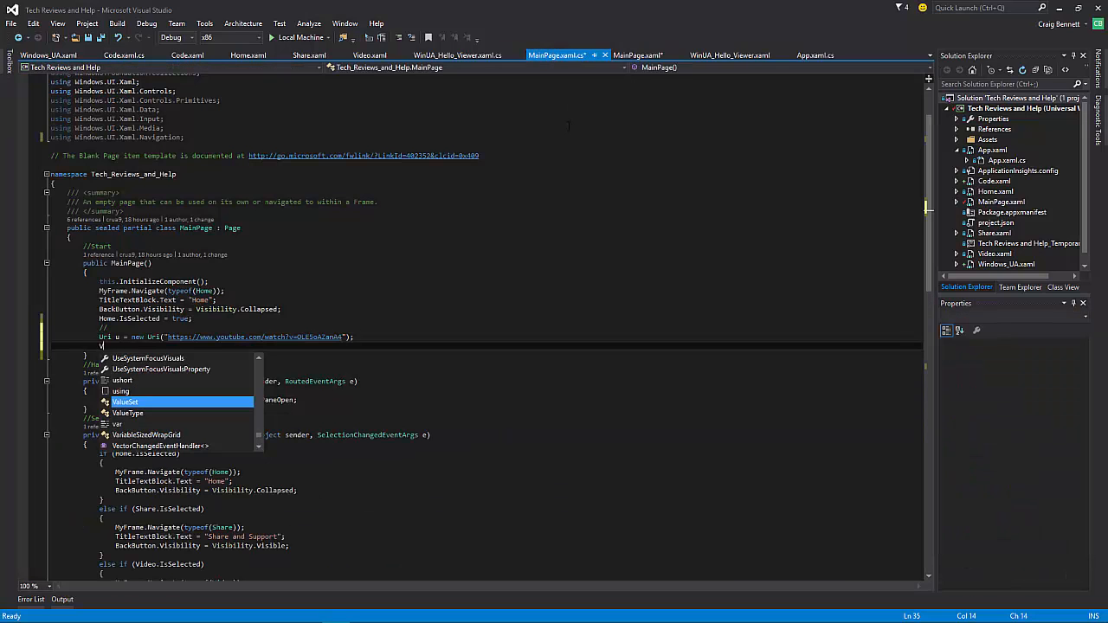
pyautogui.write('i')
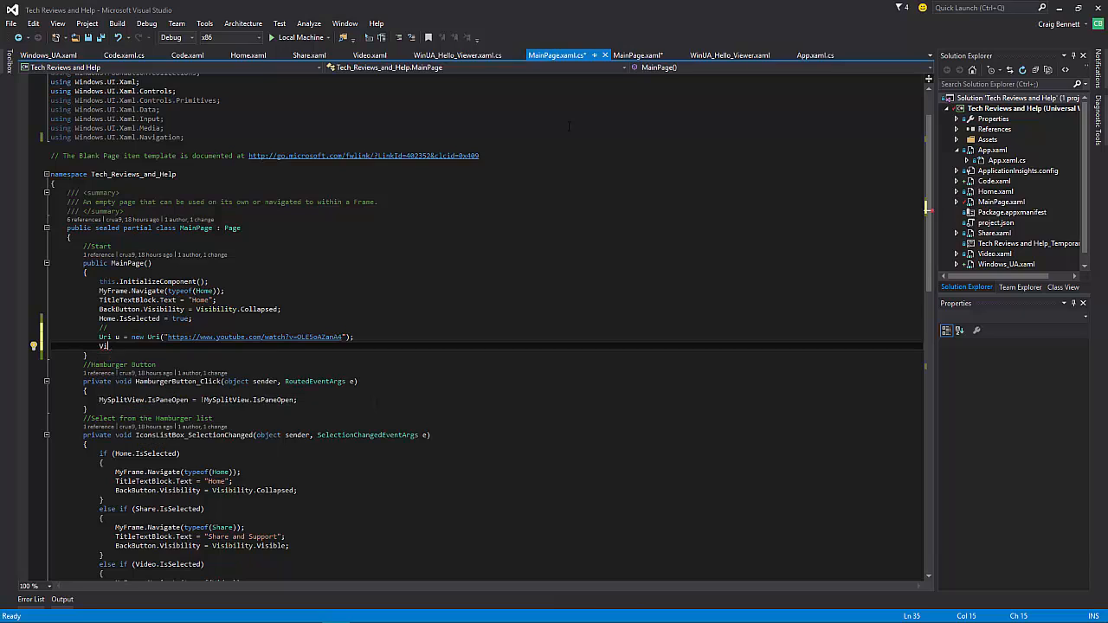
pyautogui.write('VideoView.')
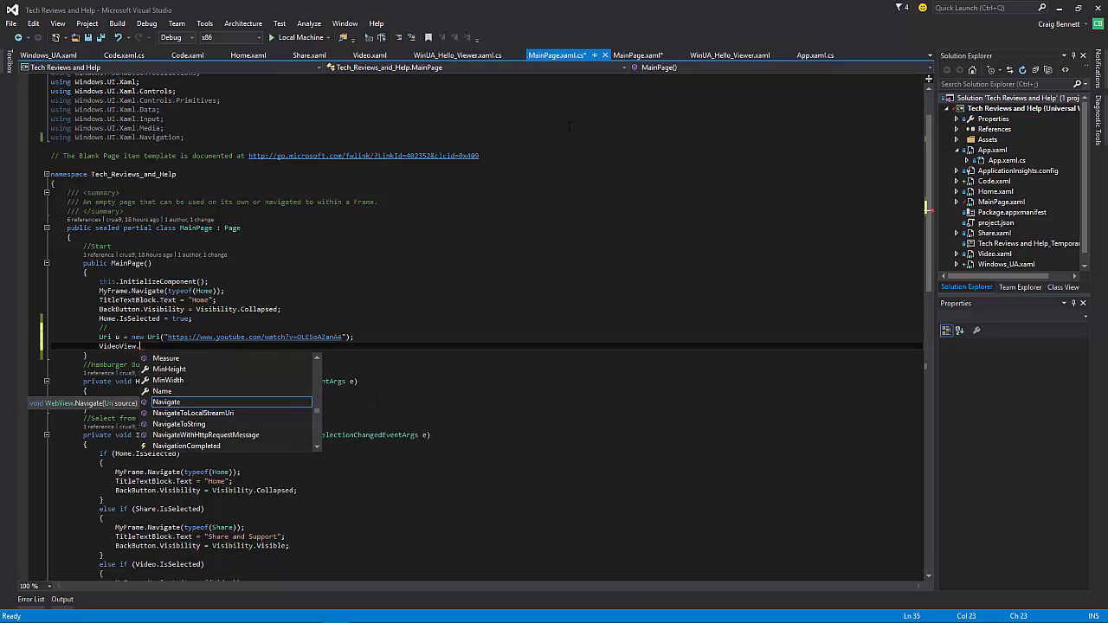
pyautogui.write('N')
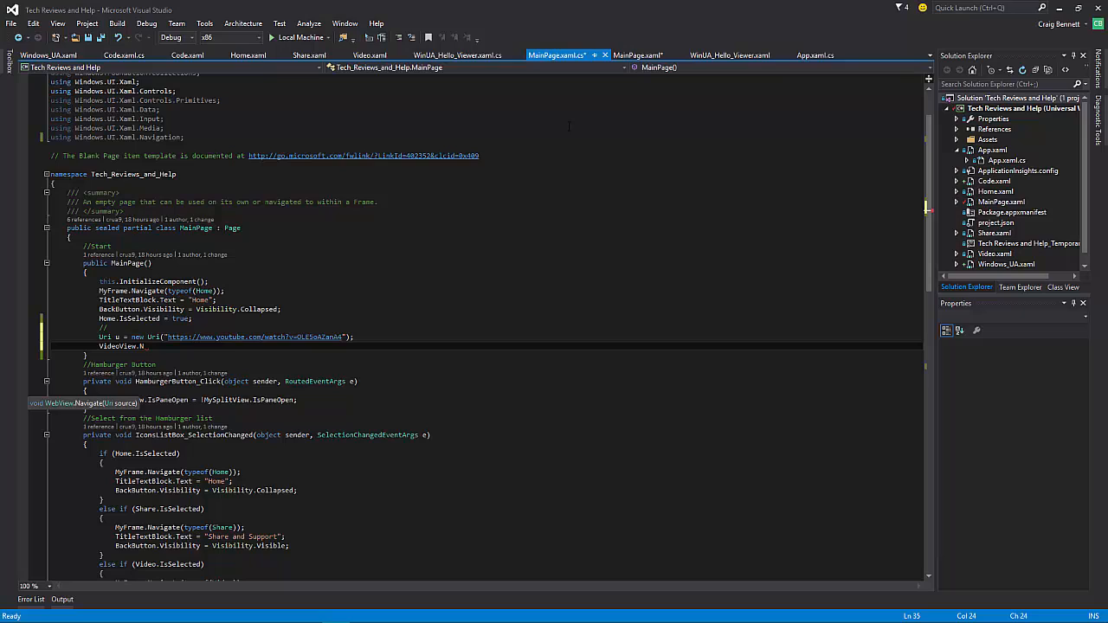
pyautogui.write('avigate(')
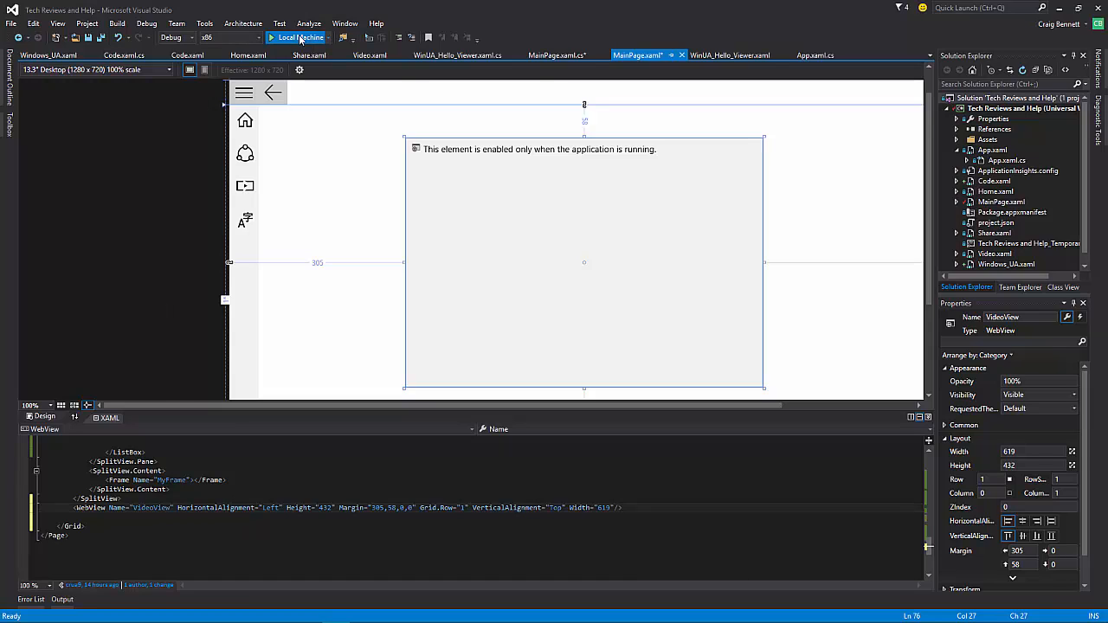
# Start debugging on Local Machine so the app runs and plays the YouTube video
pyautogui.click(298, 38)
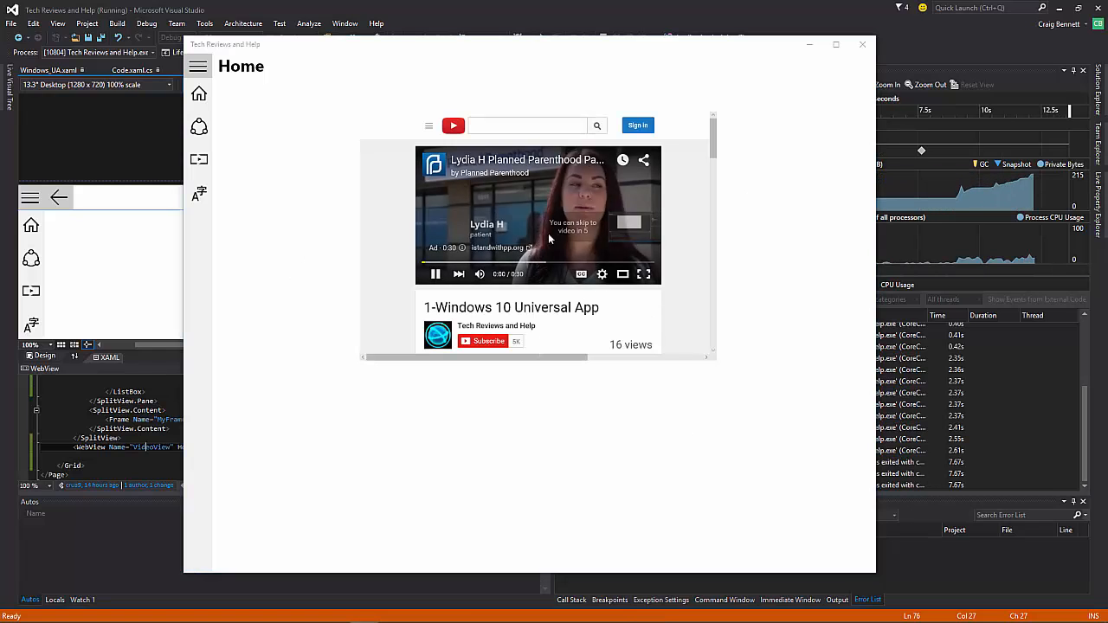
pyautogui.click(436, 274)
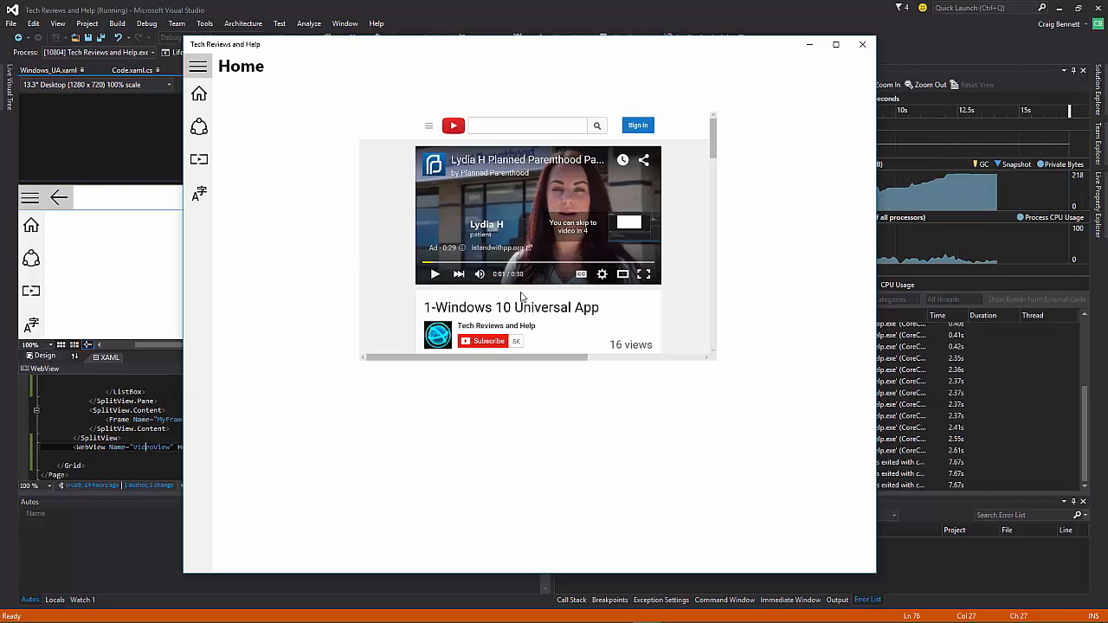
pyautogui.scroll(-3)
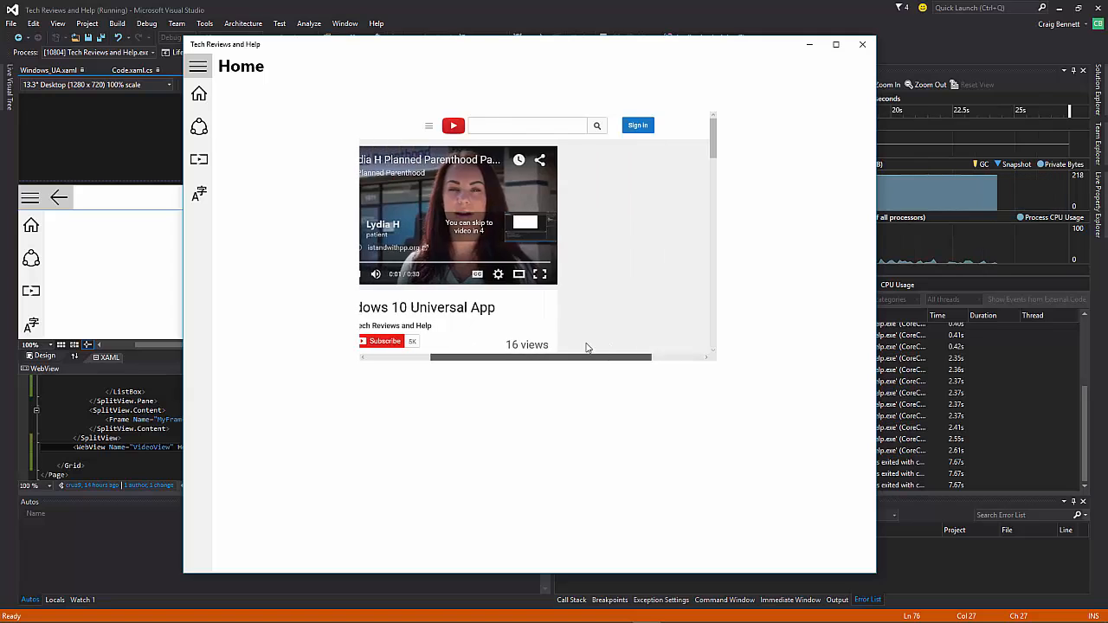
pyautogui.scroll(-3)
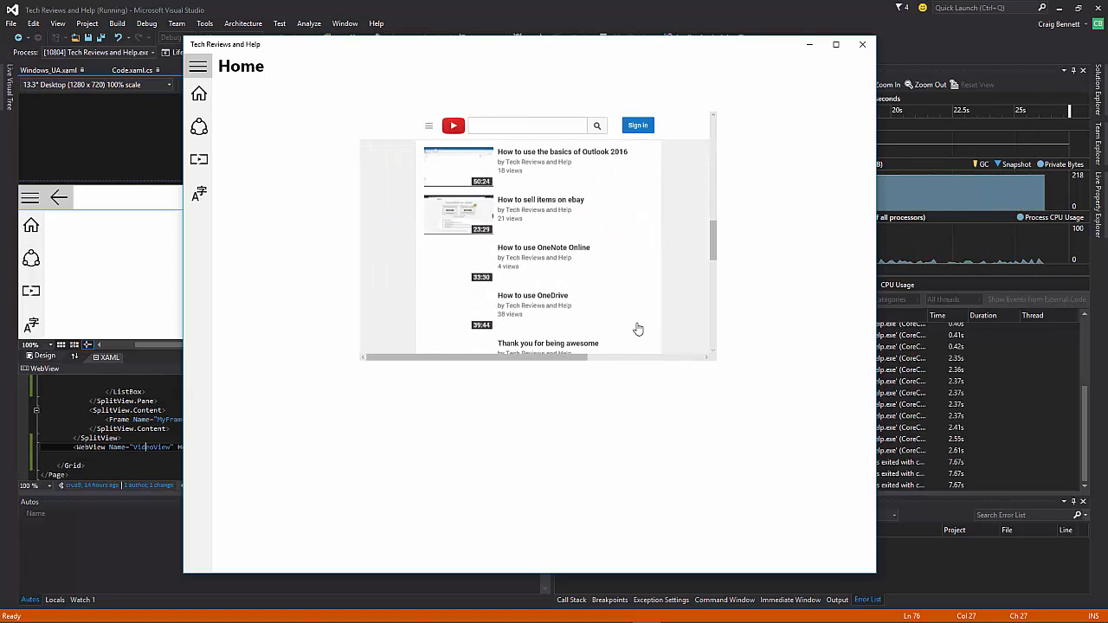
pyautogui.scroll(-3)
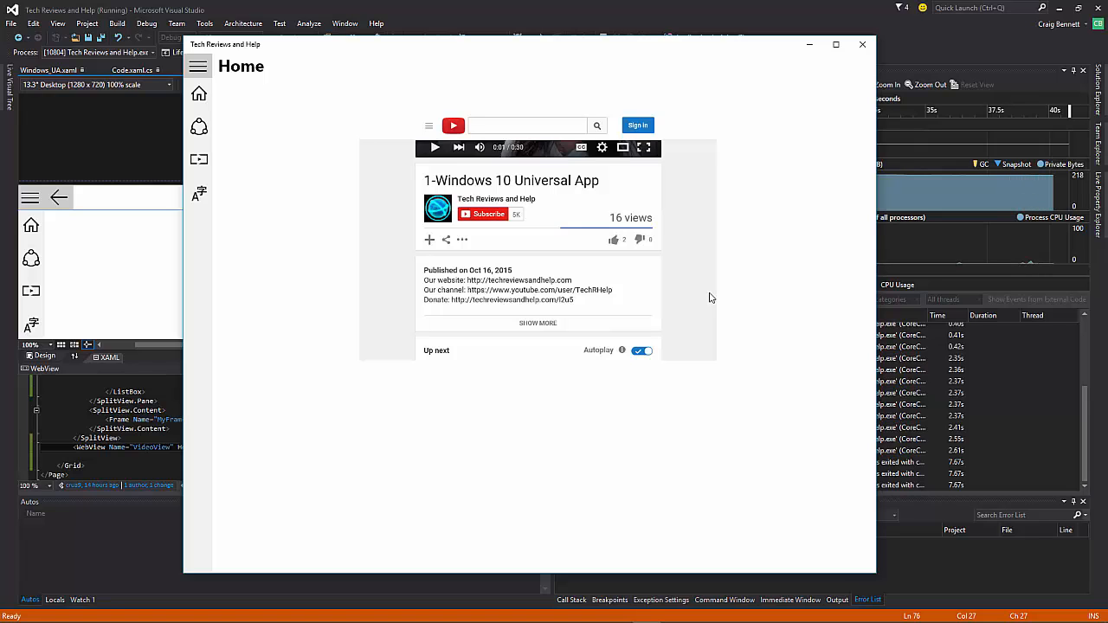
pyautogui.scroll(-3)
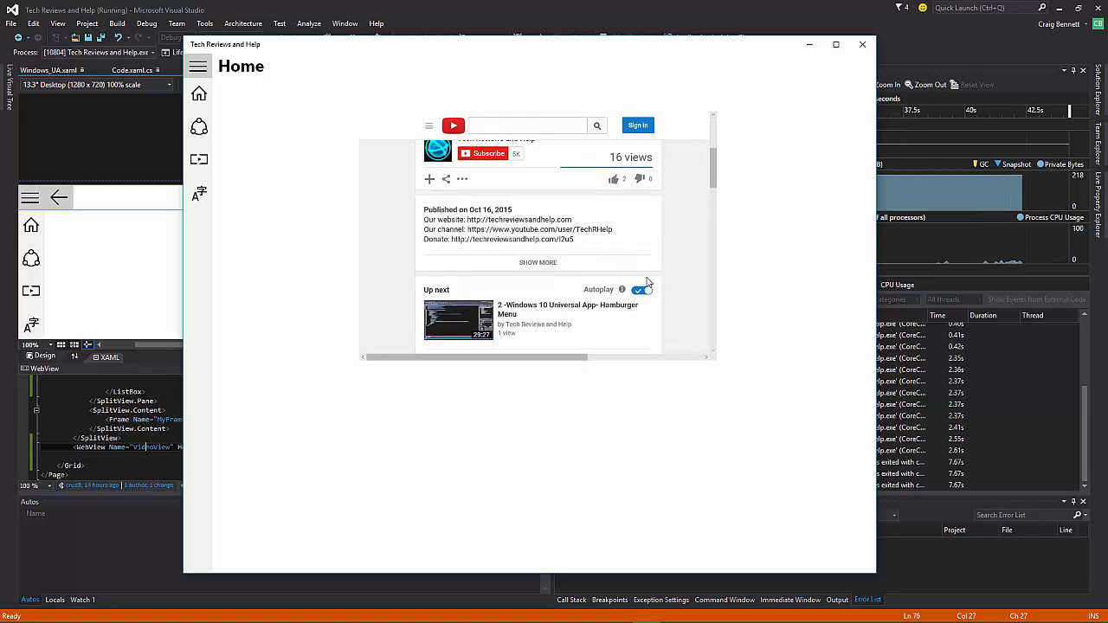
pyautogui.scroll(-3)
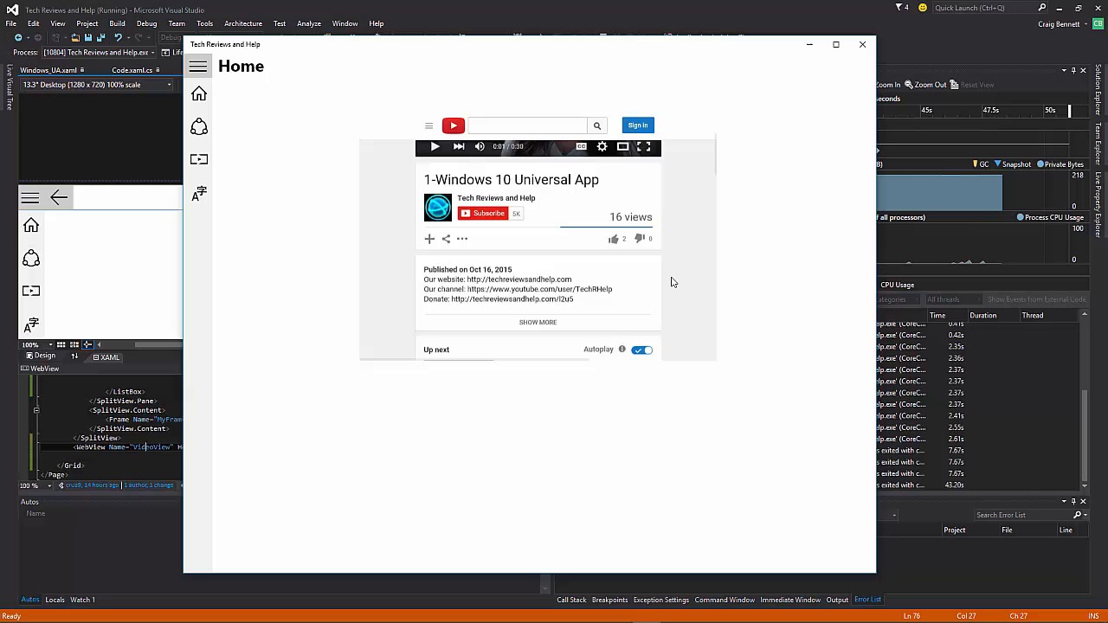
pyautogui.scroll(-3)
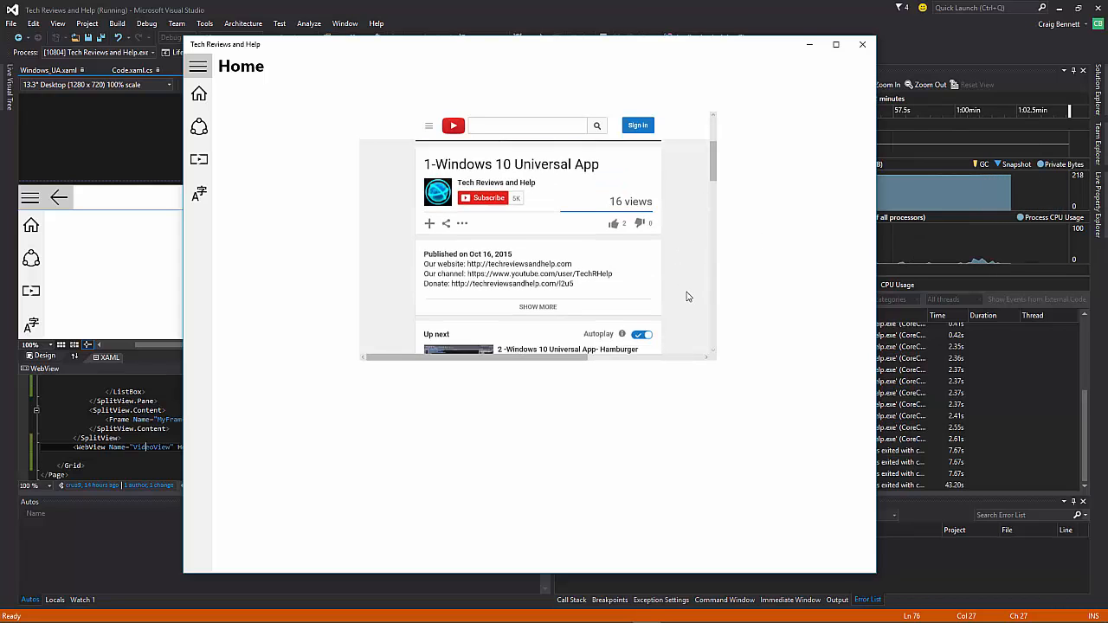
pyautogui.scroll(-3)
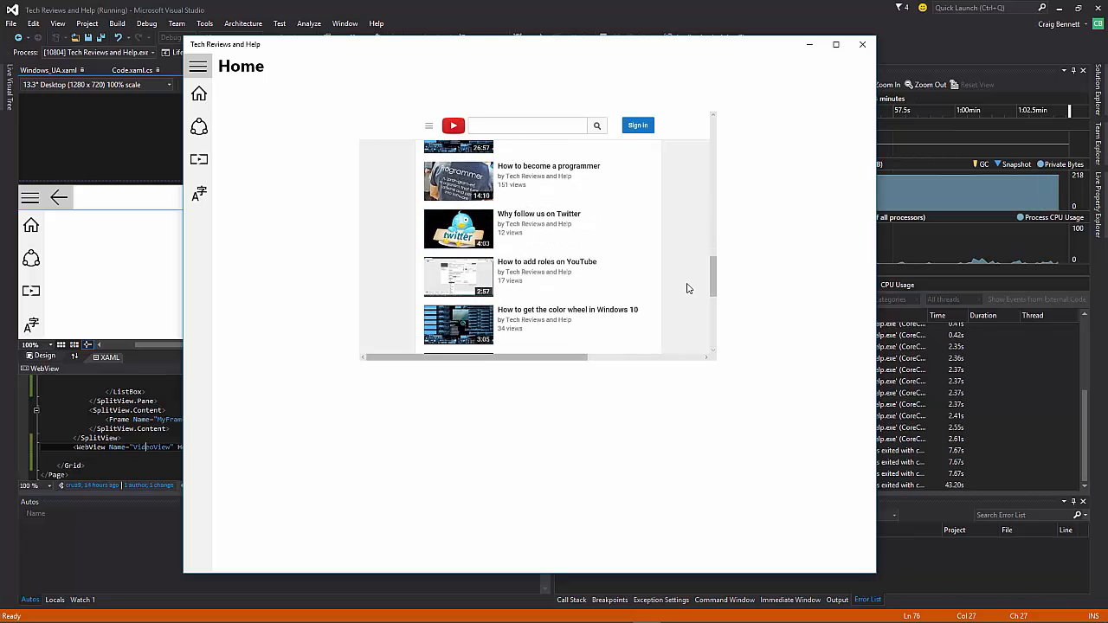